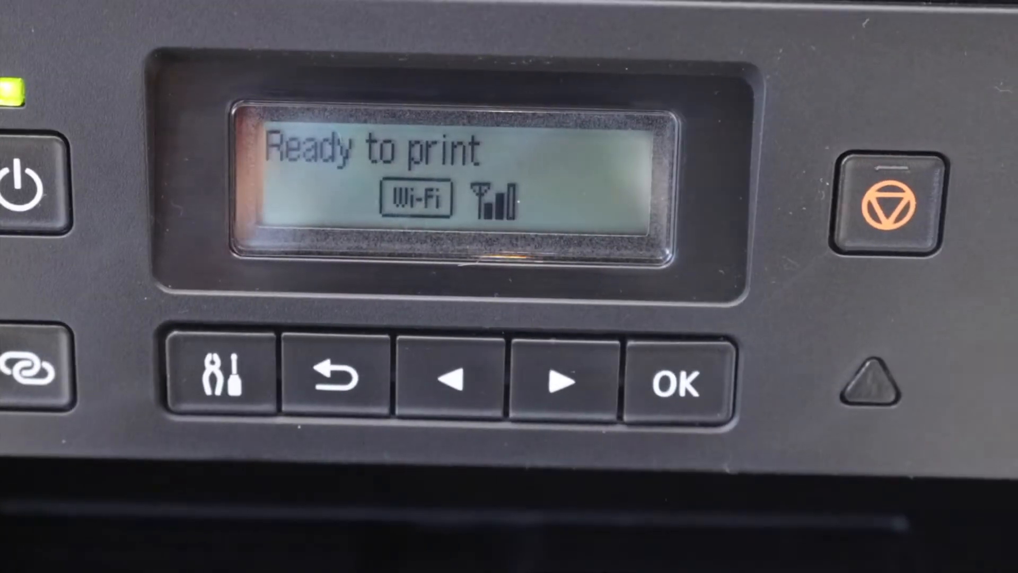
From Setup, start Wi-Fi setup with manual router selection and choose BELL769 to reach the password prompt.
{"action": "left_click", "coordinate": [221, 382]}
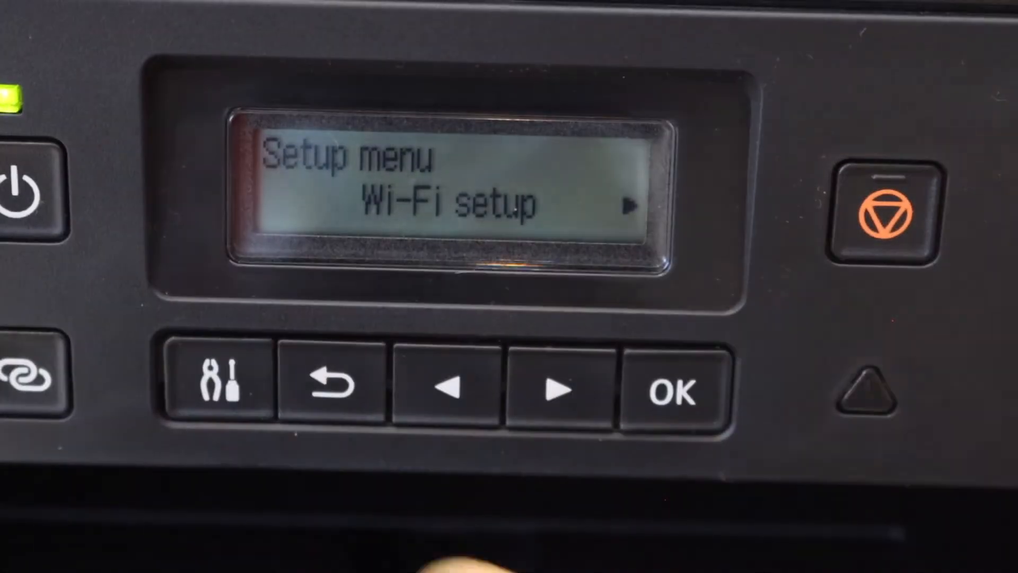
{"action": "left_click", "coordinate": [672, 390]}
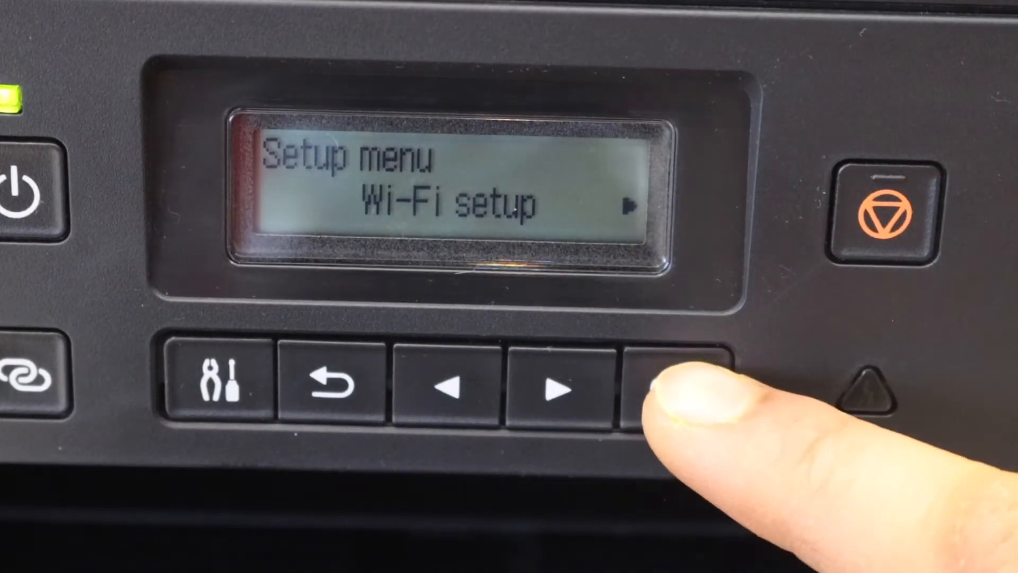
{"action": "left_click", "coordinate": [672, 389]}
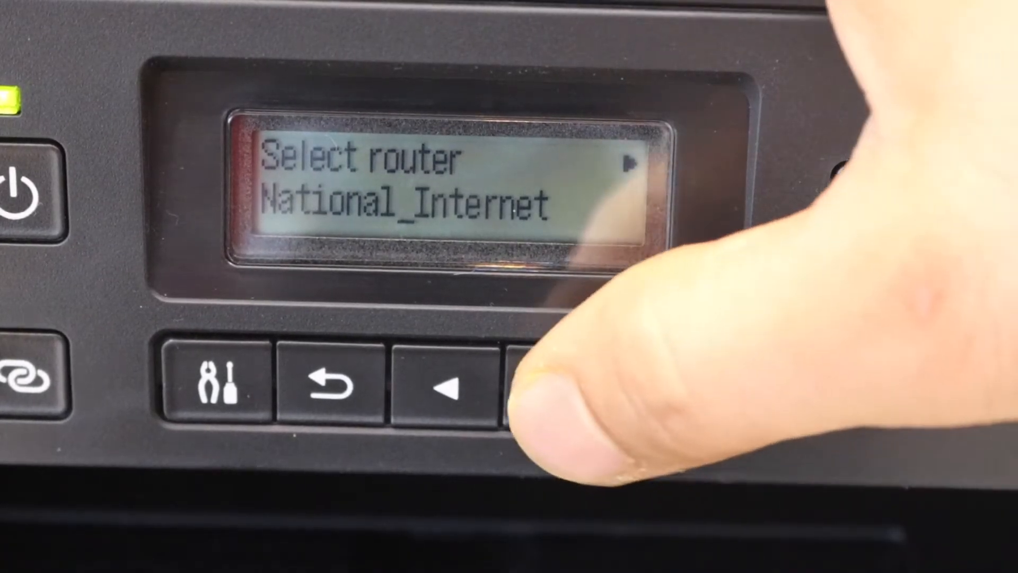
{"action": "left_click", "coordinate": [441, 383]}
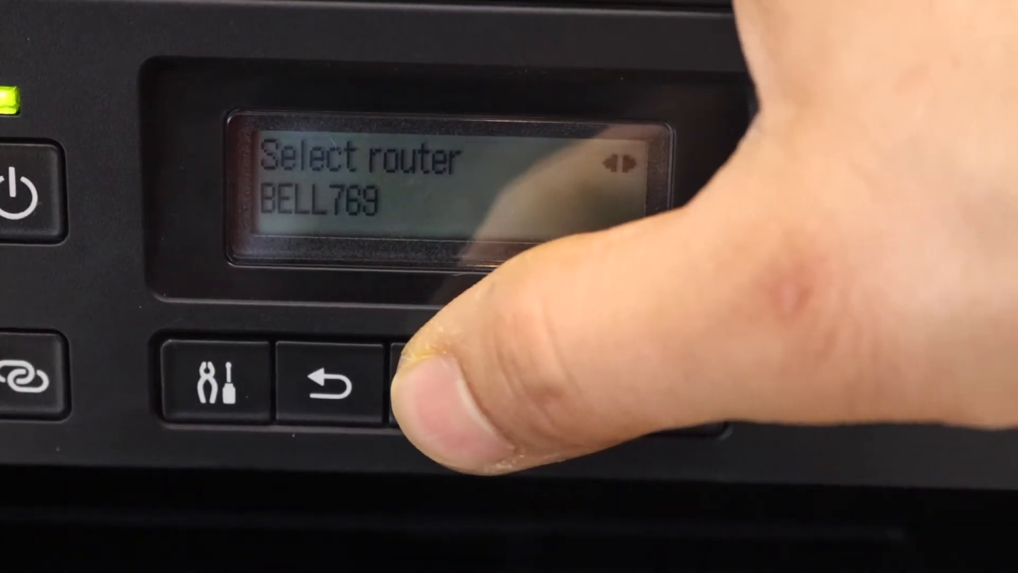
{"action": "left_click", "coordinate": [672, 392]}
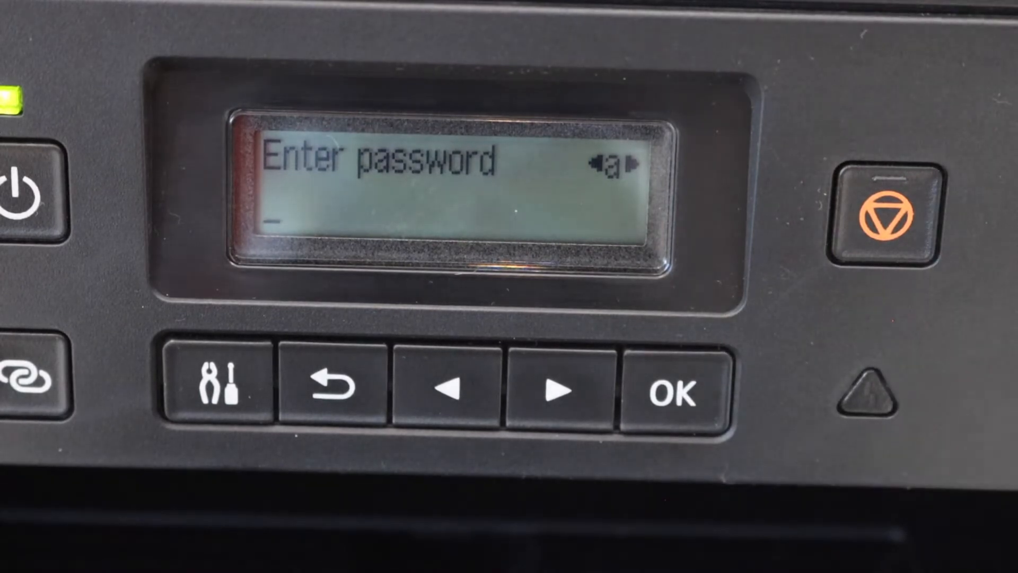
Begin entering the BELL769 network password so the printer can join.
{"action": "left_click", "coordinate": [218, 382]}
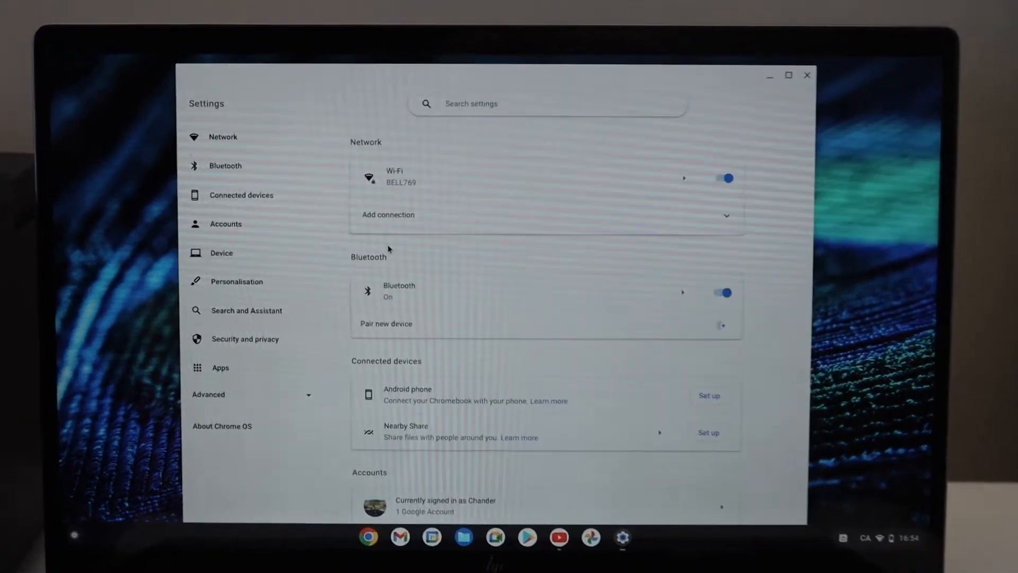
Expand Advanced in the Settings sidebar and scroll to the Print and scan section.
{"action": "left_click", "coordinate": [788, 75]}
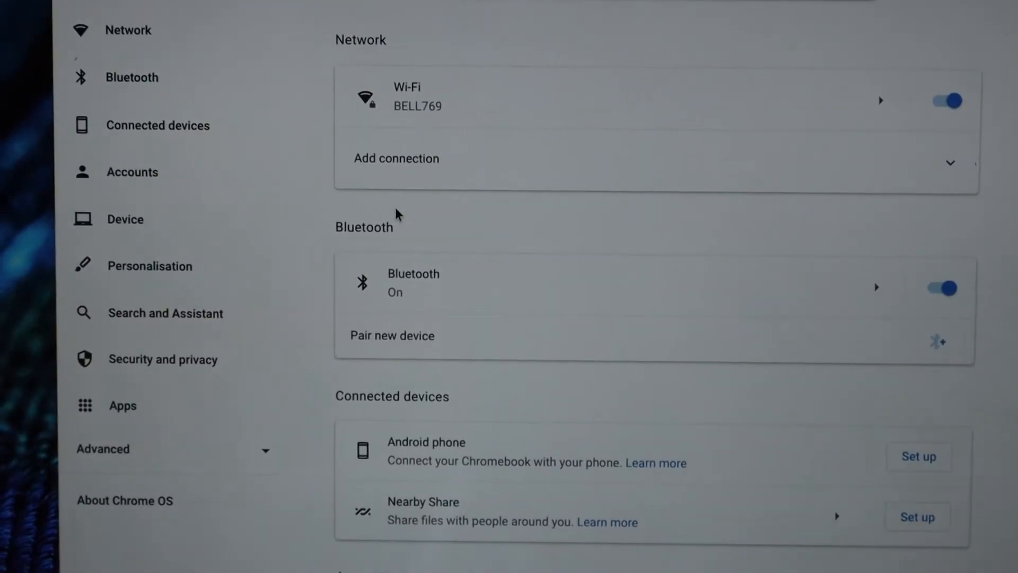
{"action": "left_click", "coordinate": [102, 449]}
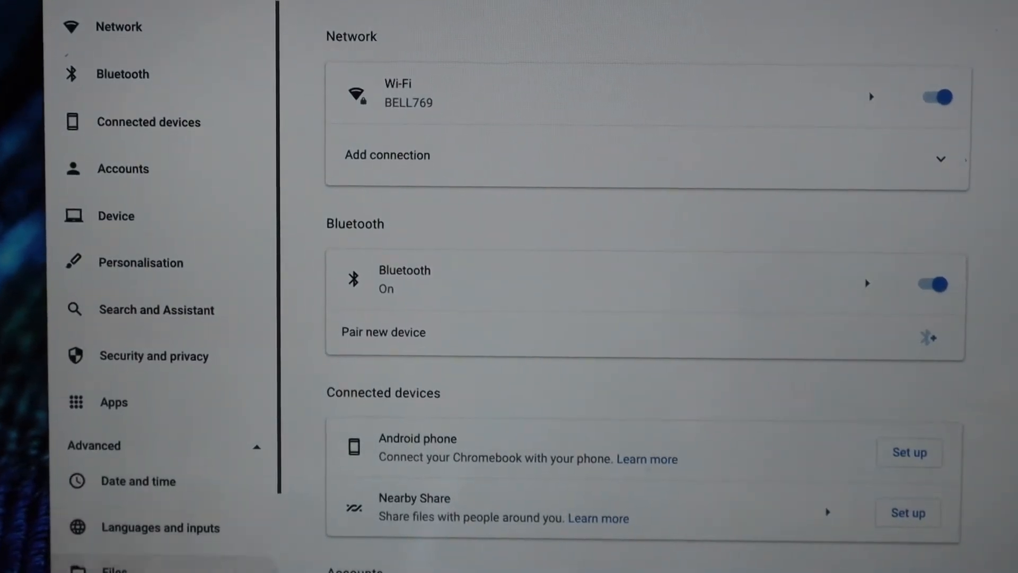
{"action": "scroll", "scroll_direction": "down", "scroll_amount": 3}
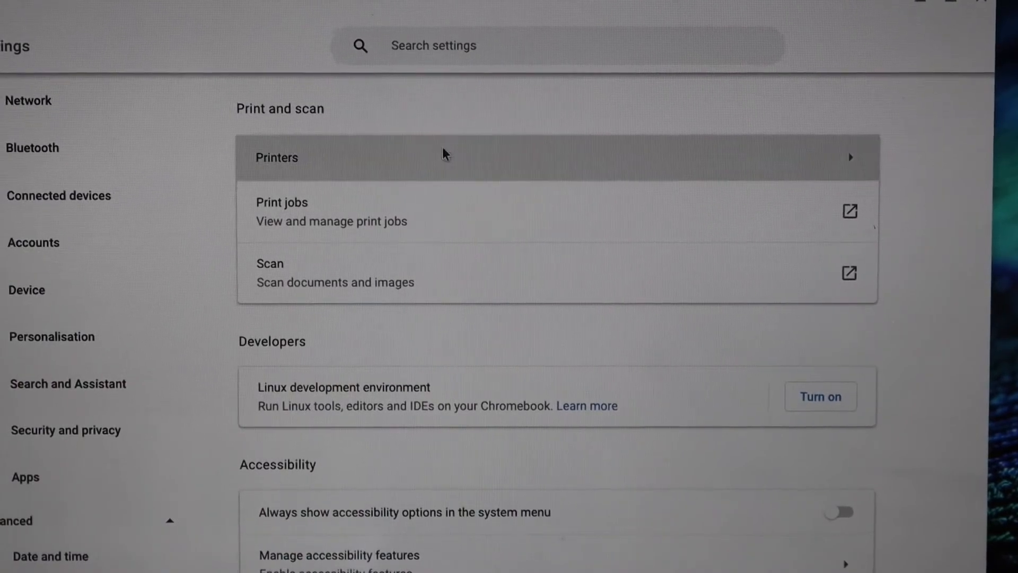
Show the Printers page listing the detected Canon G5000 series.
{"action": "left_click", "coordinate": [276, 157]}
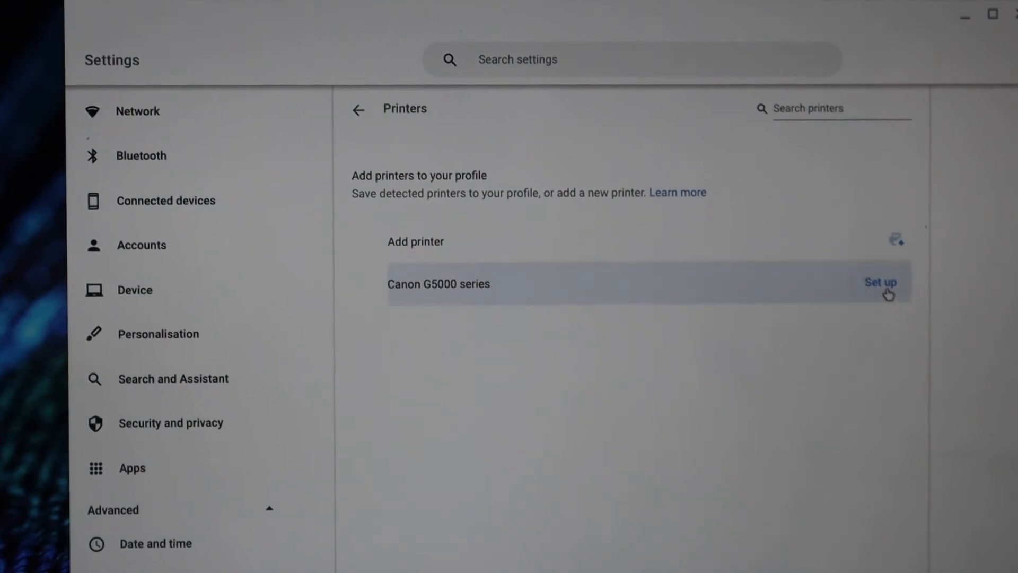
Set up the Canon G5000 series so it appears under saved printers.
{"action": "left_click", "coordinate": [879, 283]}
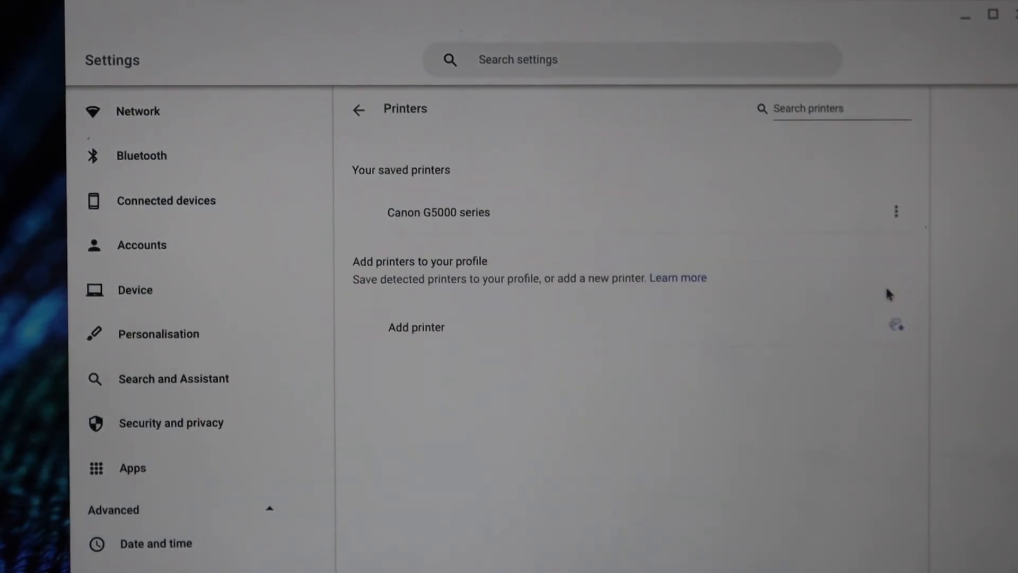
{"action": "mouse_move", "coordinate": [507, 352]}
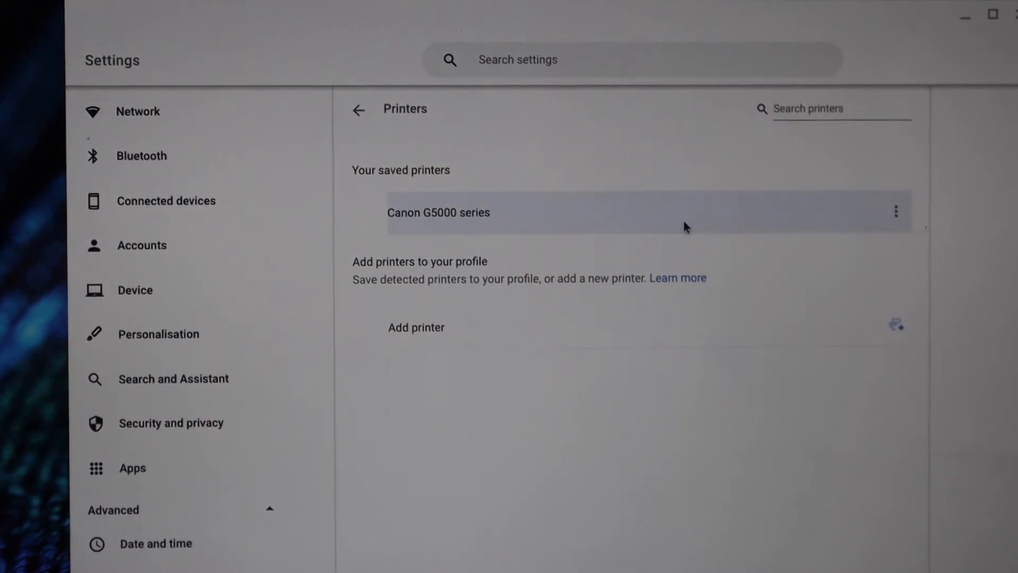
{"action": "mouse_move", "coordinate": [902, 13]}
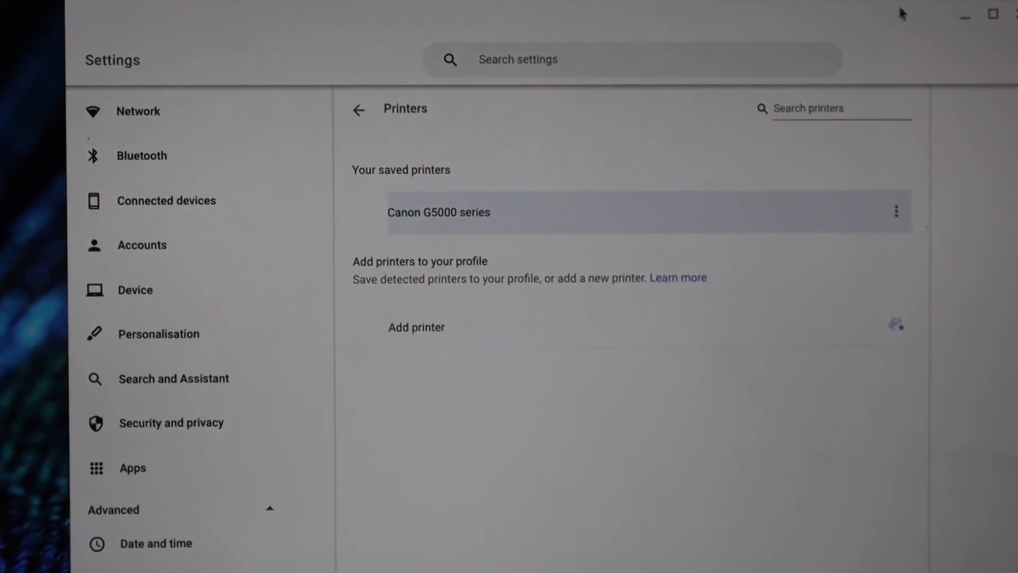